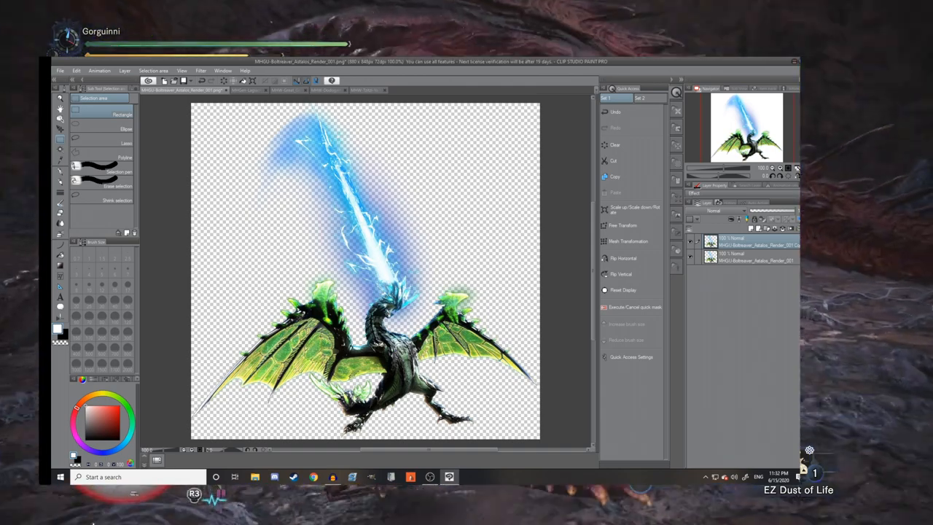
# Drag the Hue/Saturation/Luminosity hue slider to recolor the Astalos's green wings and blue lightning.
pyautogui.click(77, 70)
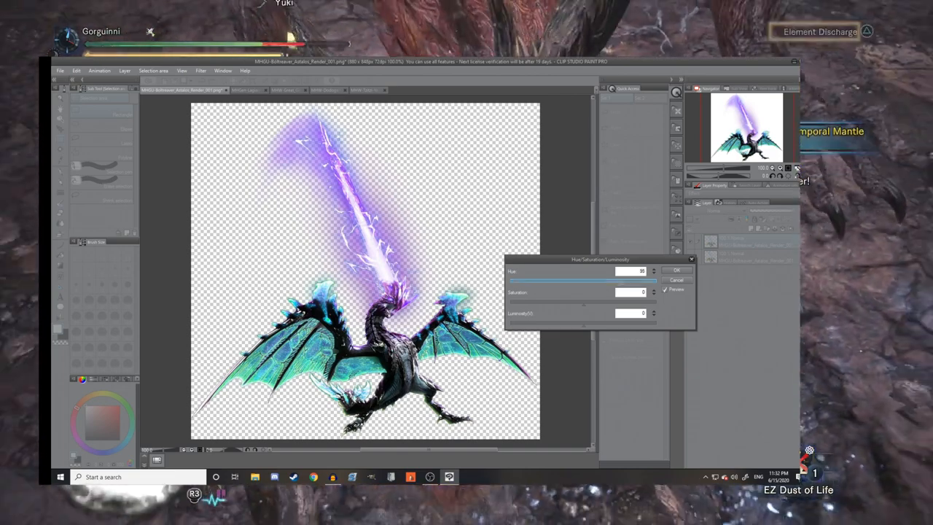
pyautogui.moveTo(623, 301); pyautogui.dragTo(576, 300)
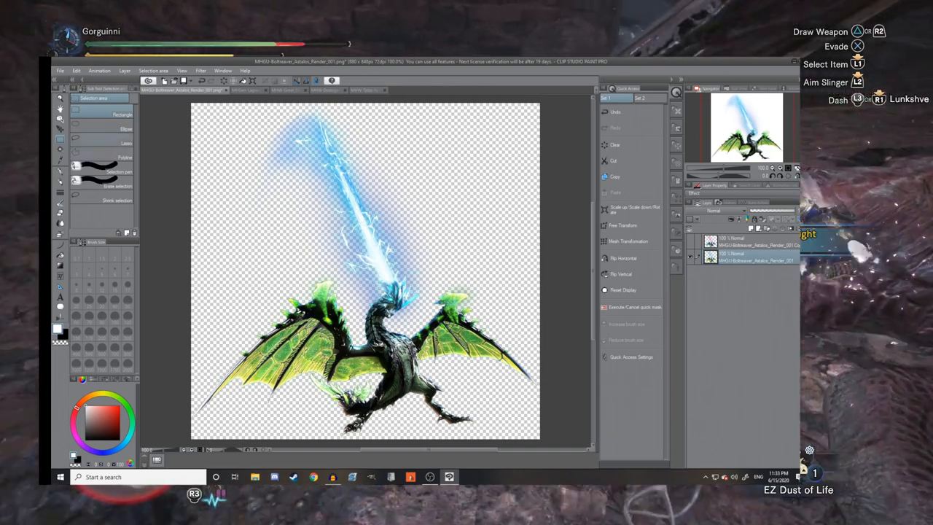
pyautogui.click(76, 69)
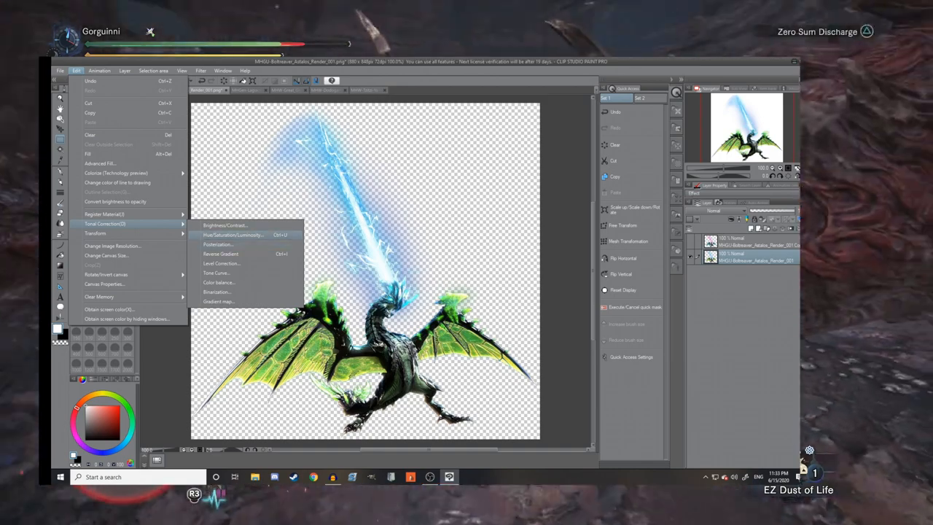
pyautogui.click(233, 235)
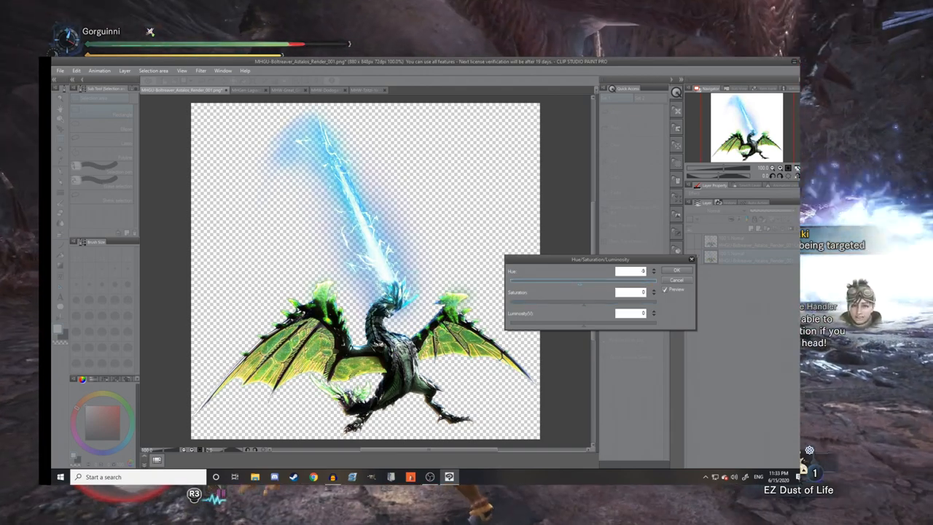
pyautogui.moveTo(582, 301); pyautogui.dragTo(594, 302)
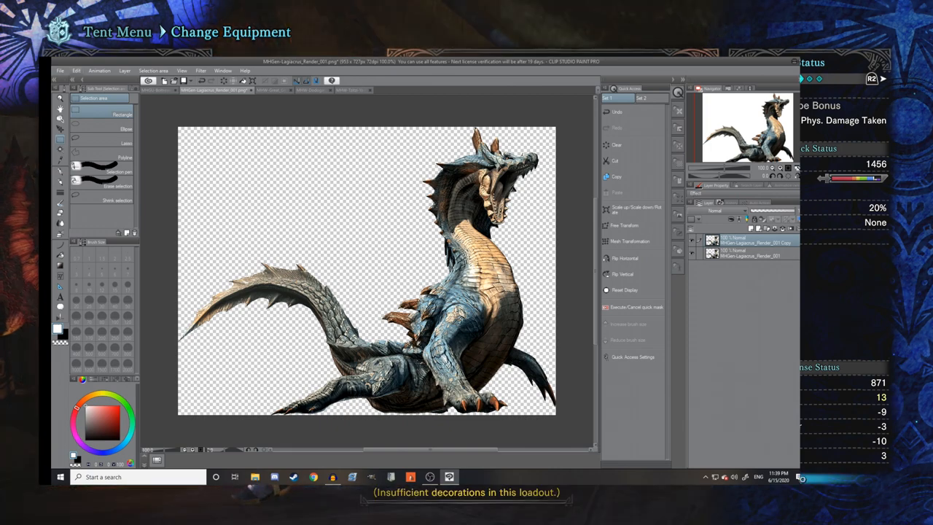
# Apply Hue/Saturation/Luminosity to the Lagiacrus copy layer, turning it ashy grey with dusky red tones.
pyautogui.click(76, 70)
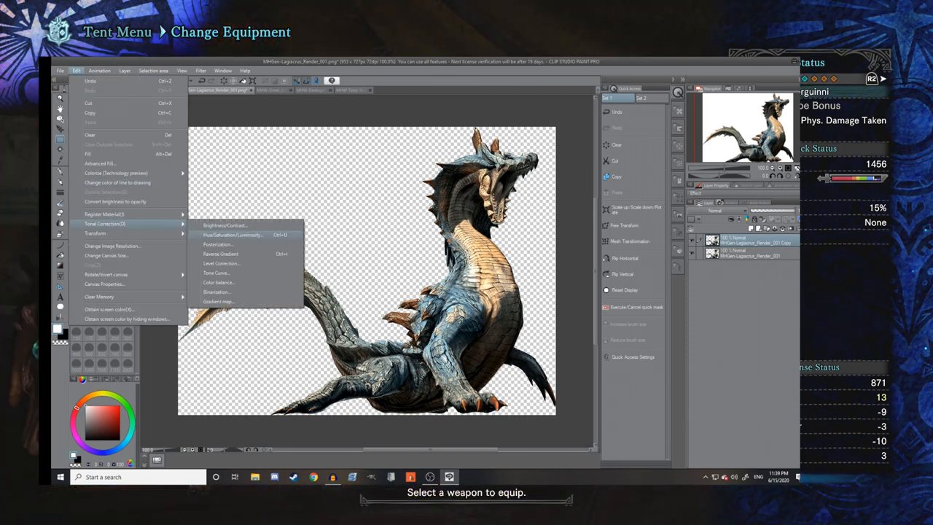
pyautogui.click(233, 235)
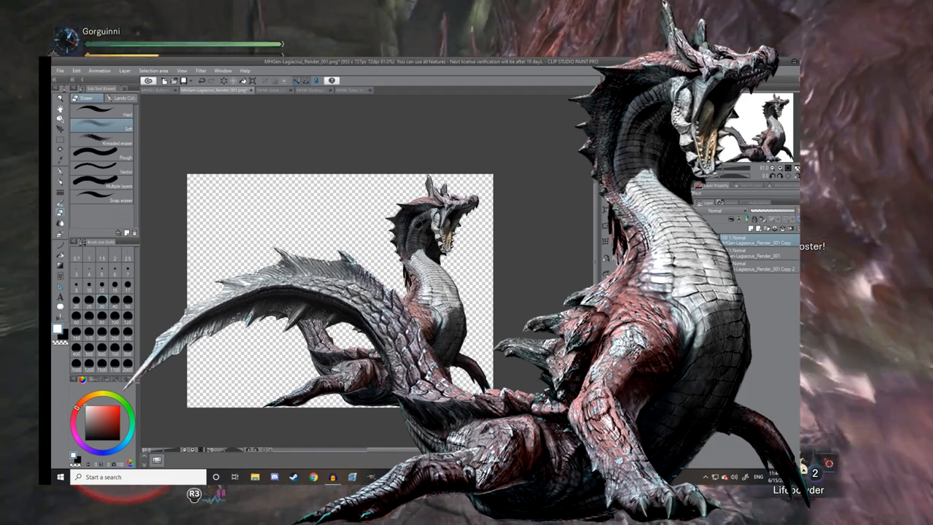
pyautogui.click(76, 70)
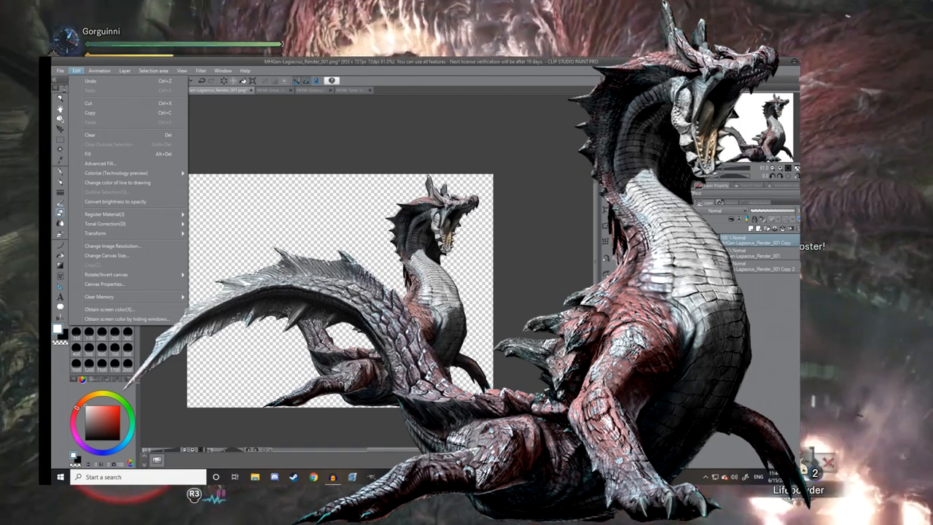
pyautogui.click(62, 70)
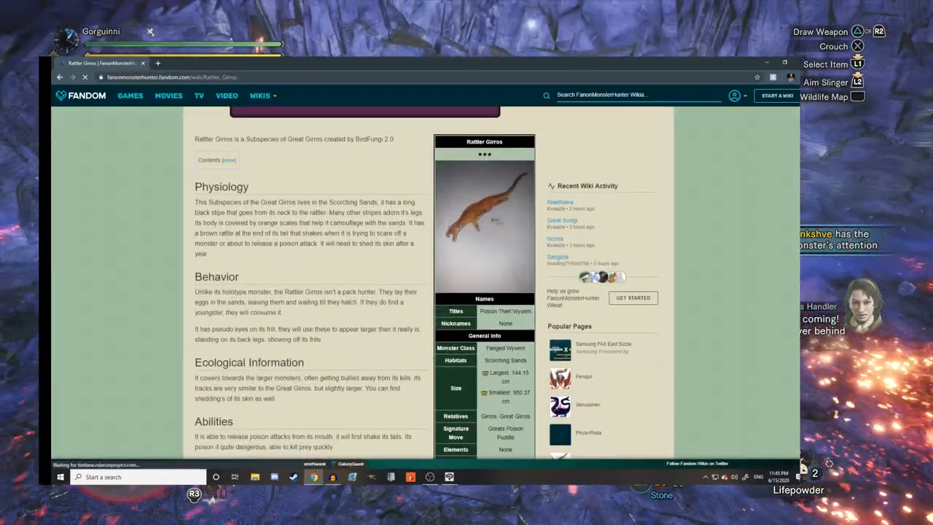
# View the Rattler Girros article on the FanonMonsterHunter Fandom wiki in Chrome.
pyautogui.click(484, 226)
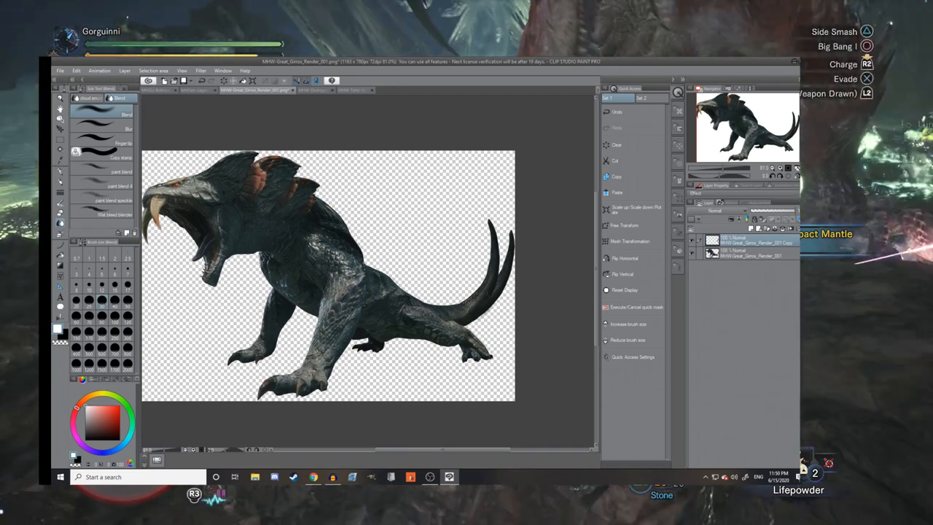
# Delete the extra Great Girros layer copy and duplicate the layer again.
pyautogui.rightClick(743, 245)
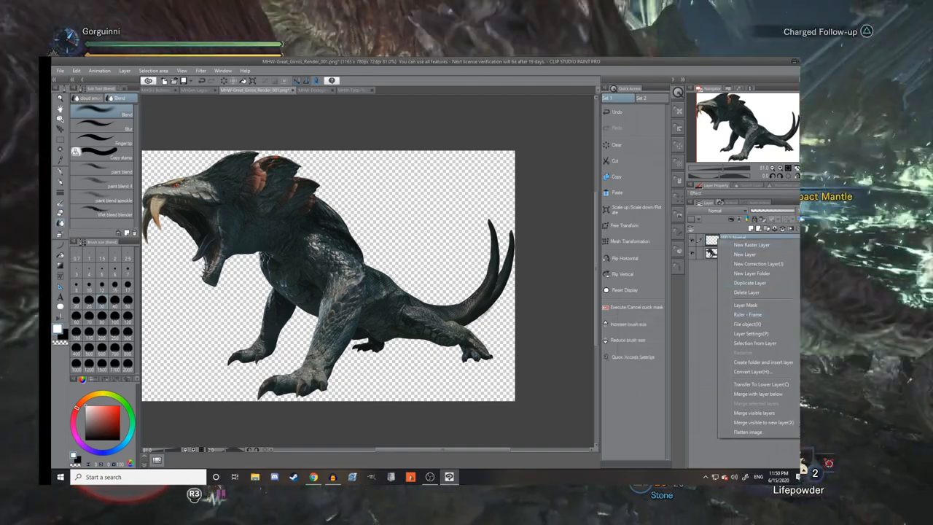
pyautogui.click(750, 283)
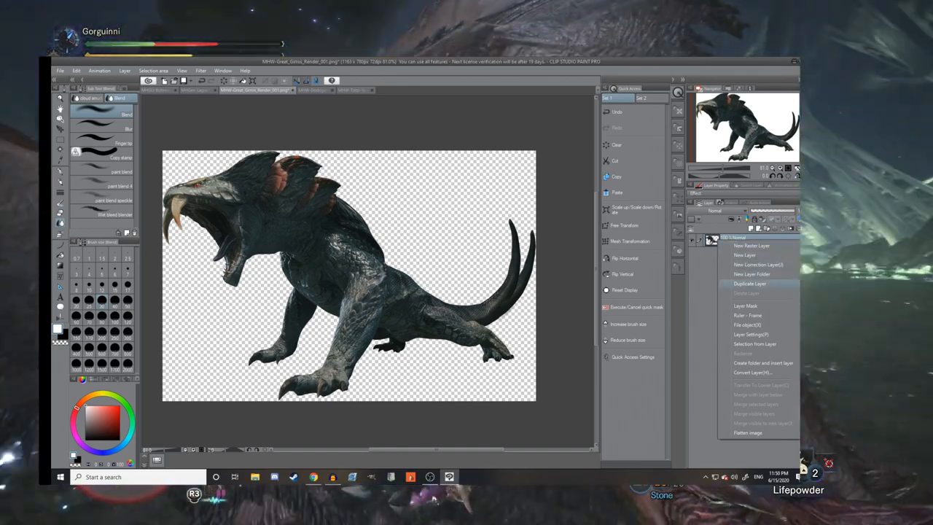
pyautogui.click(750, 282)
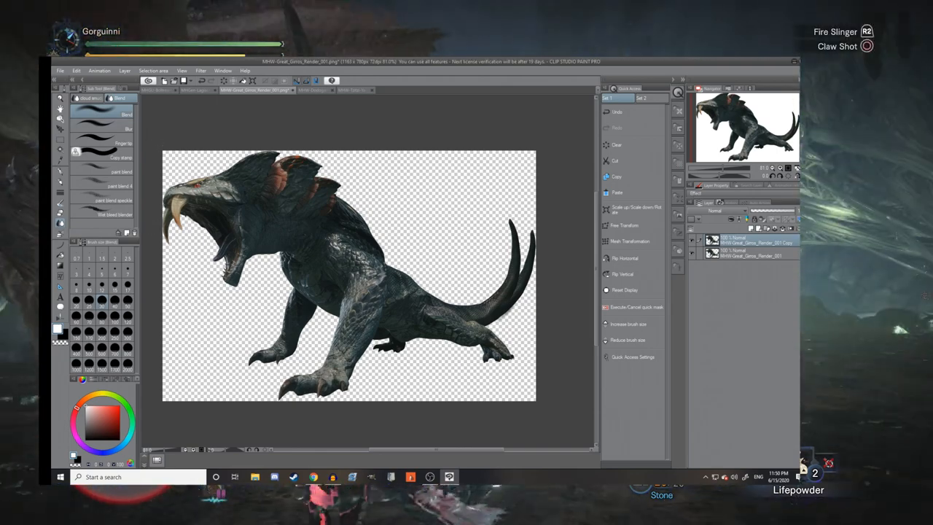
pyautogui.click(77, 71)
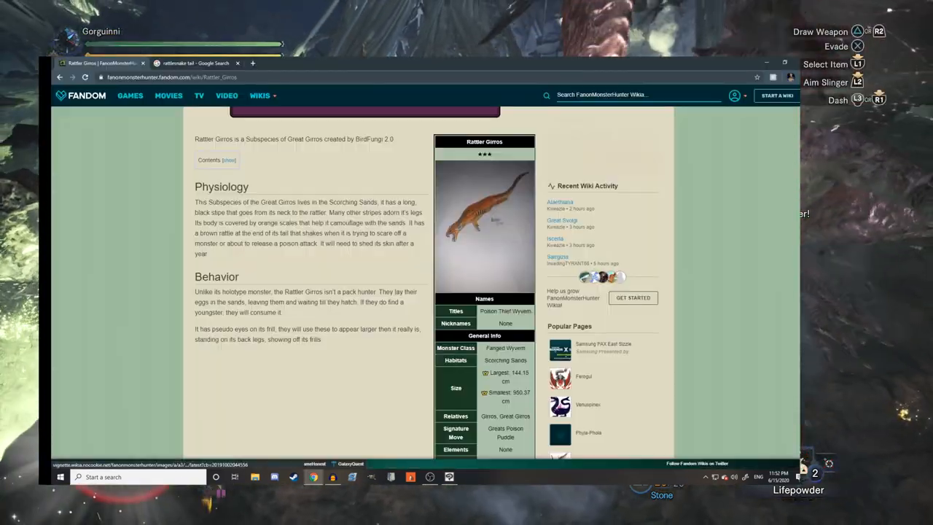
pyautogui.click(484, 222)
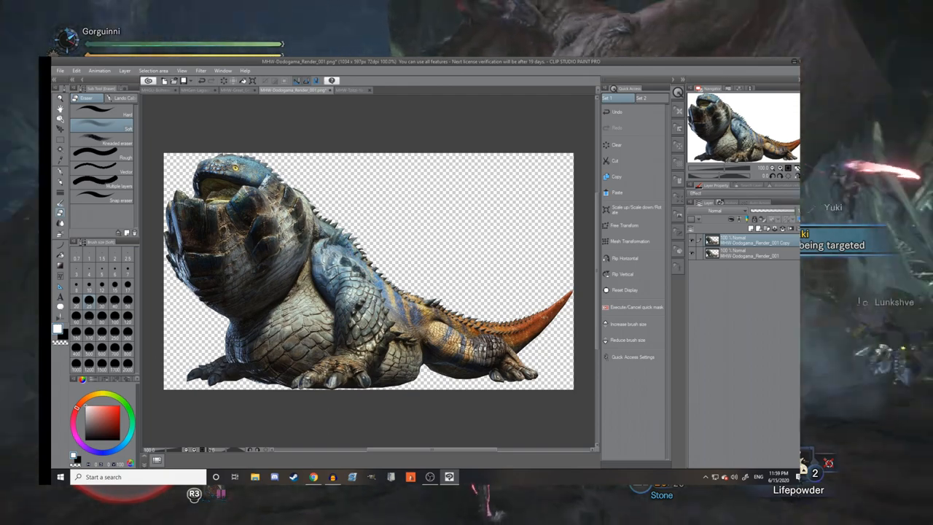
# Start a Hue/Saturation/Luminosity adjustment on the Dodogama copy layer.
pyautogui.click(76, 70)
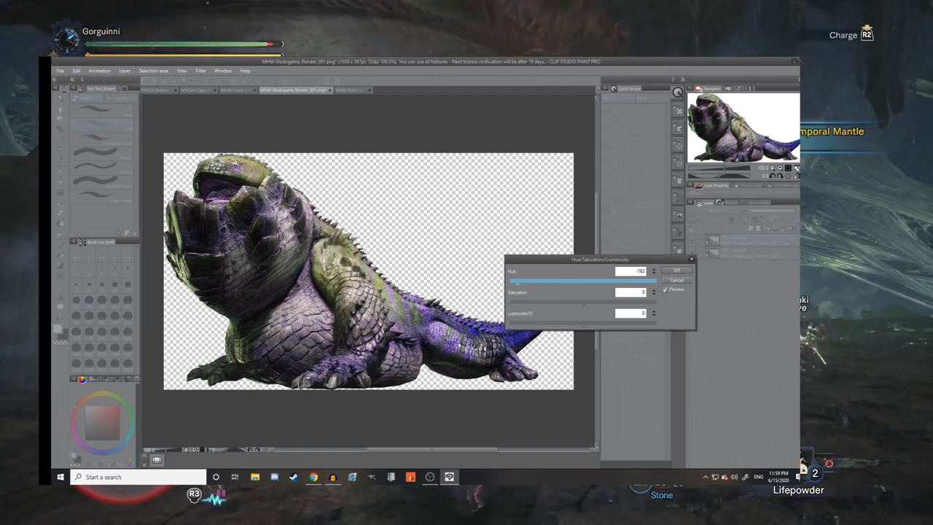
# Recolour one Dodogama layer pink-purple (Hue -84, Saturation -31), the other green (Hue 62, Saturation -15).
pyautogui.moveTo(532, 281); pyautogui.dragTo(557, 280)
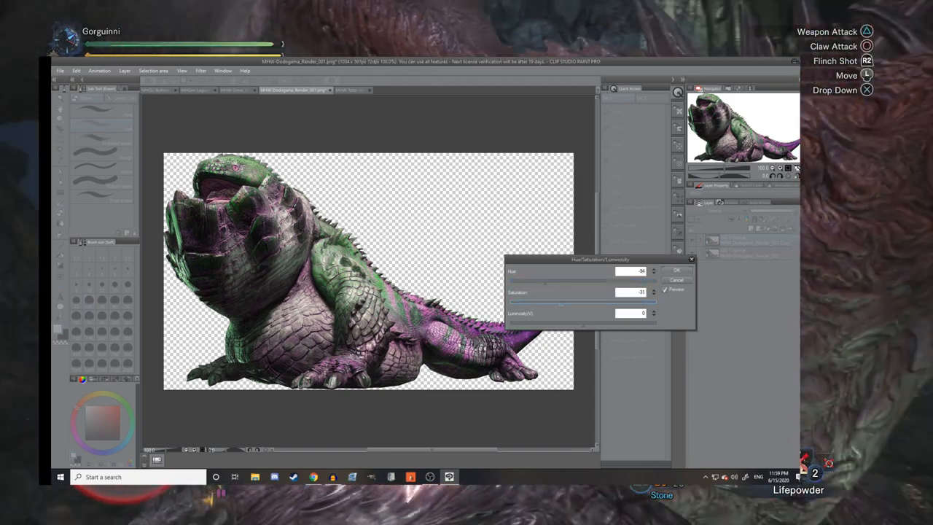
pyautogui.click(674, 269)
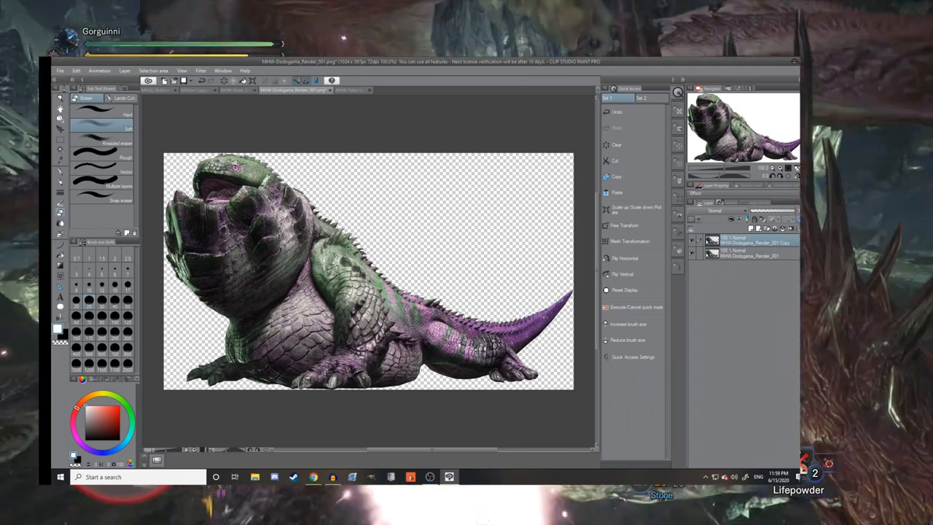
pyautogui.click(77, 70)
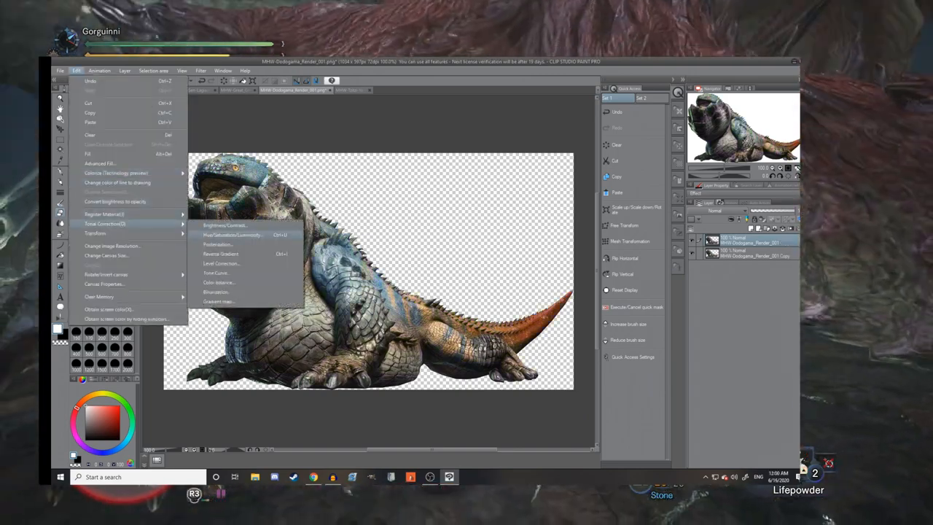
pyautogui.click(232, 234)
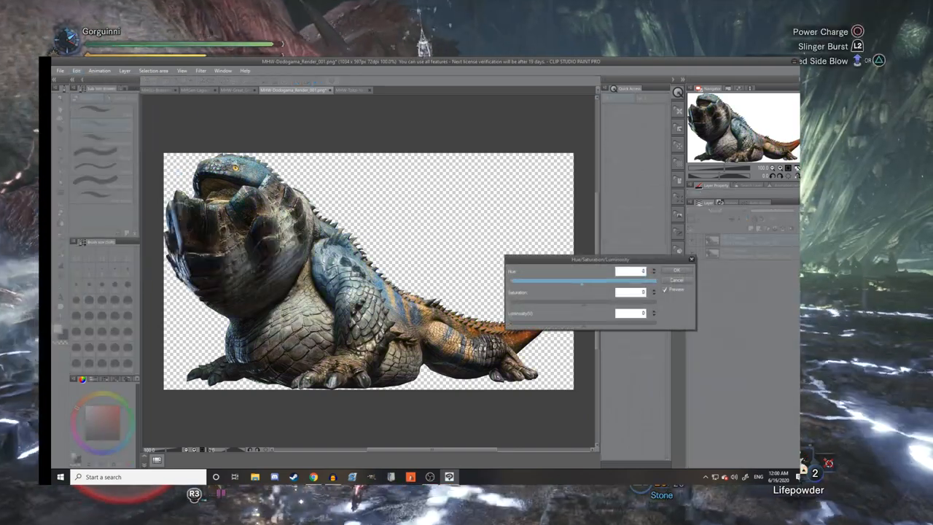
pyautogui.moveTo(583, 282); pyautogui.dragTo(543, 282)
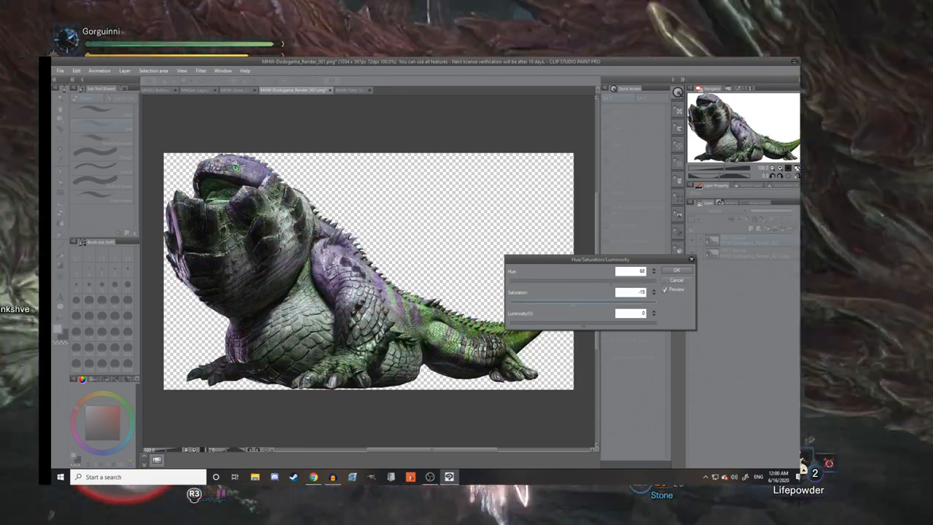
pyautogui.click(676, 270)
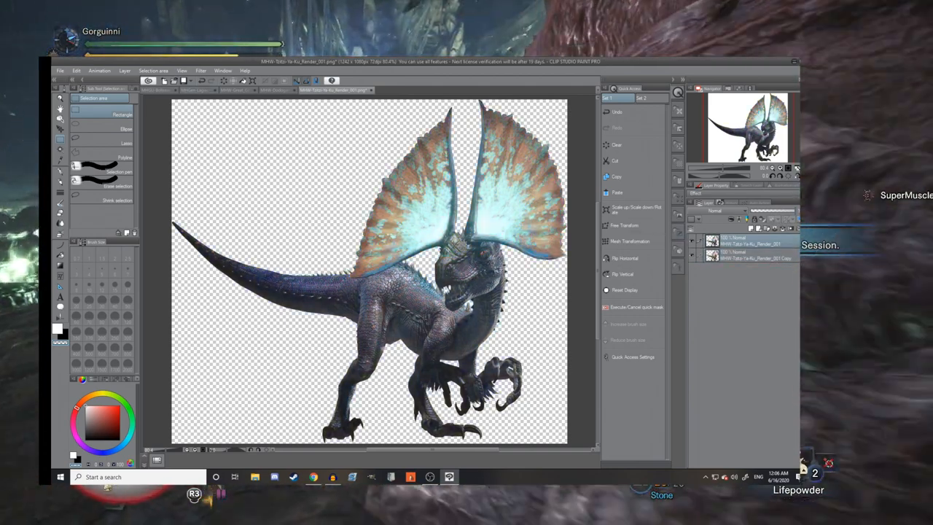
# Duplicate the Tobi-Kadachi layer into a third copy and desaturate it toward silvery grey.
pyautogui.rightClick(743, 251)
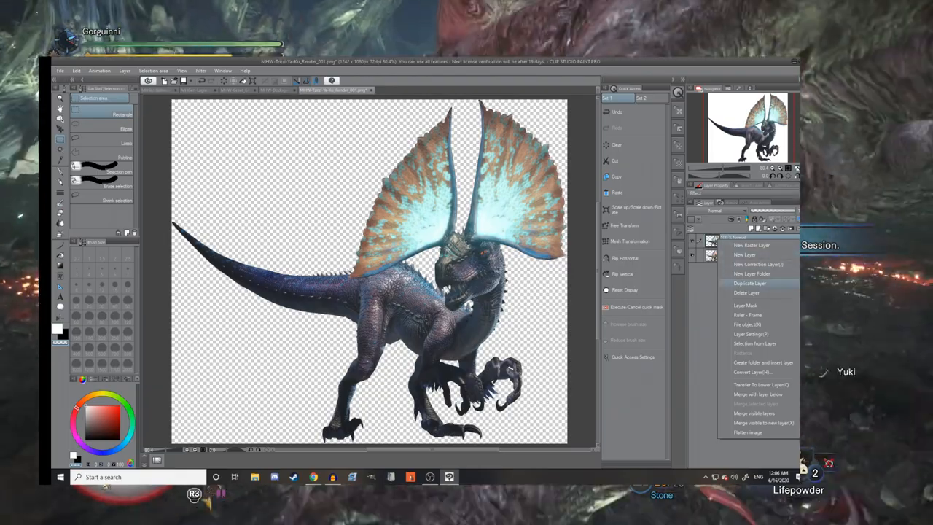
pyautogui.click(749, 282)
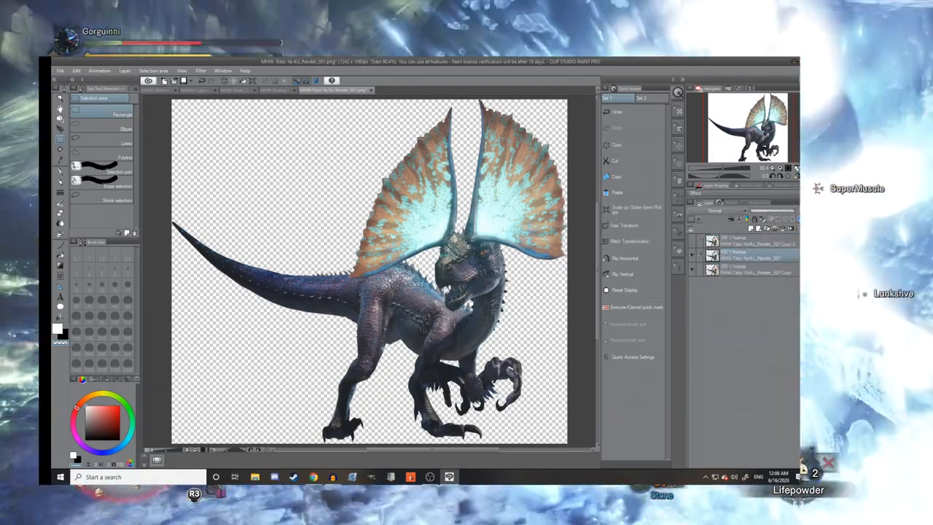
pyautogui.click(76, 70)
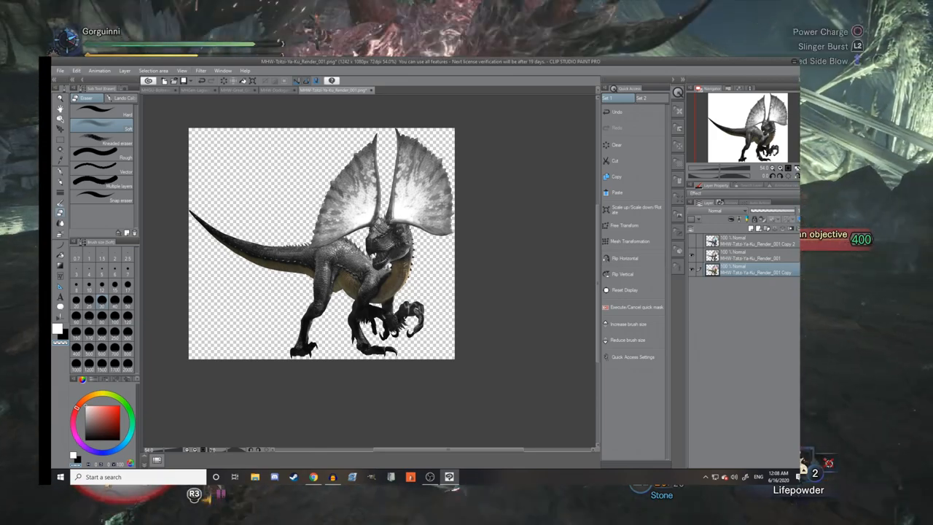
pyautogui.click(77, 70)
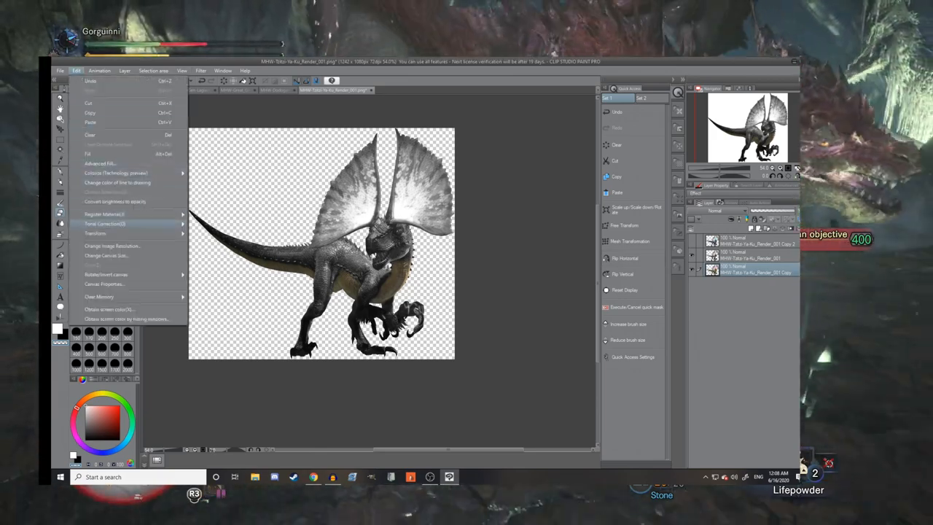
pyautogui.click(104, 223)
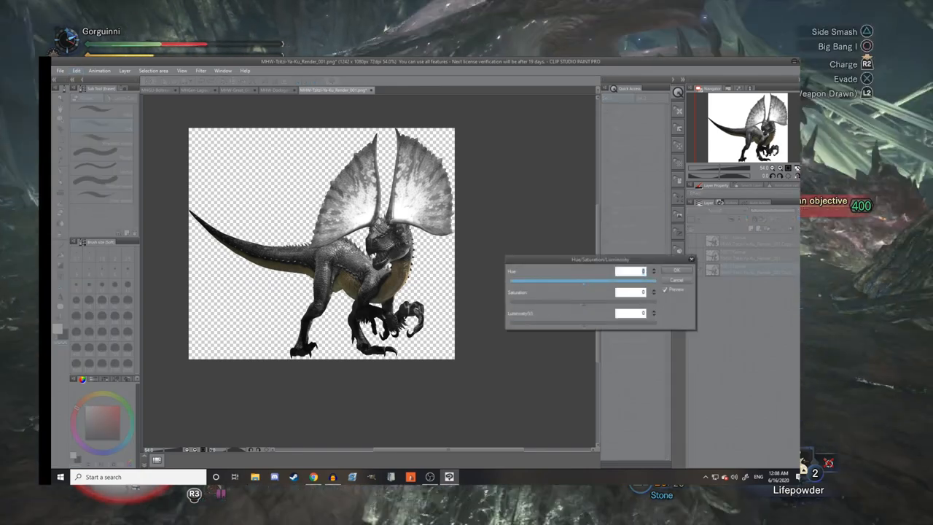